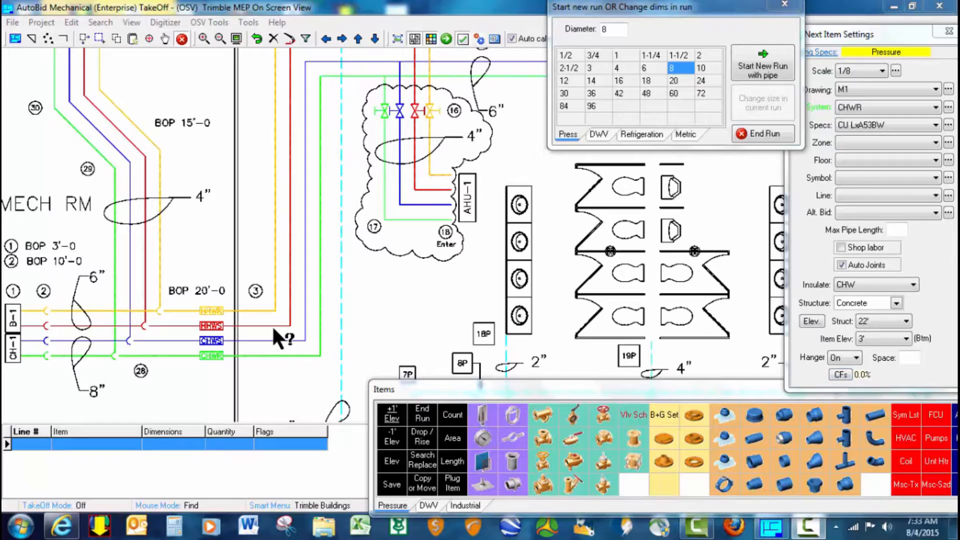
mouse_move(31, 358)
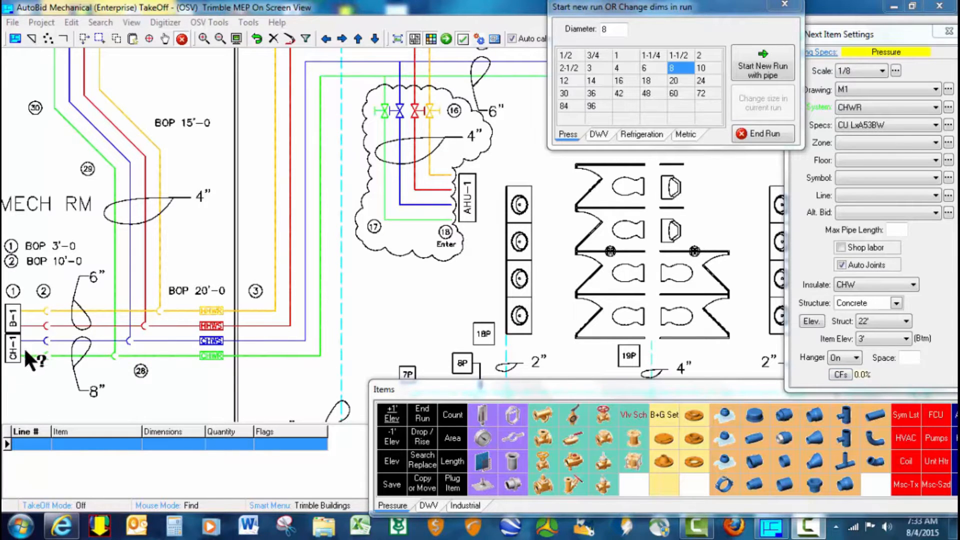
mouse_move(208, 384)
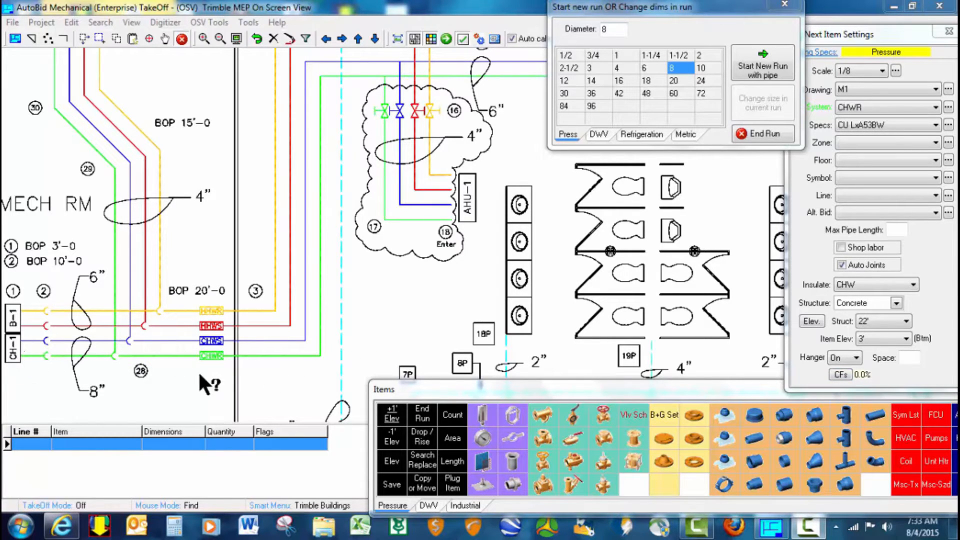
mouse_move(496, 153)
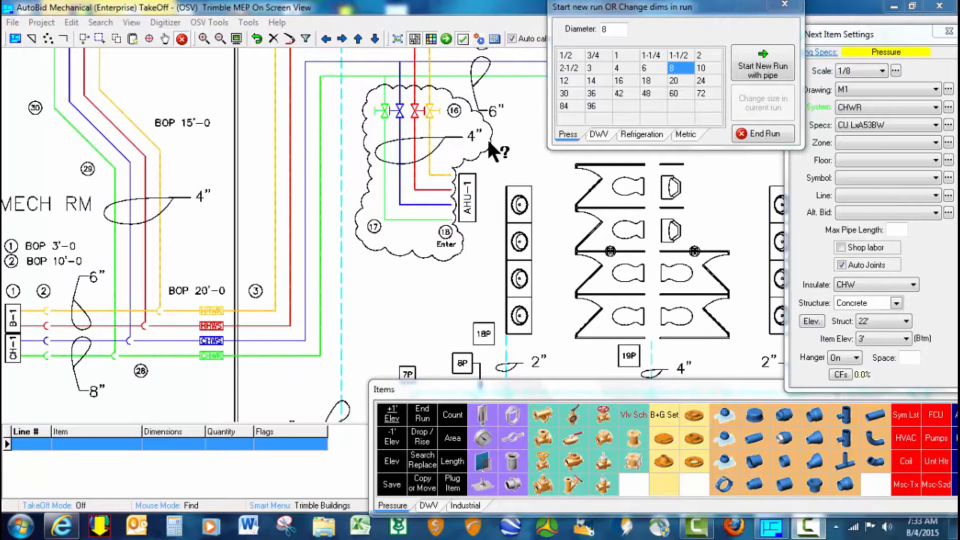
mouse_move(673, 153)
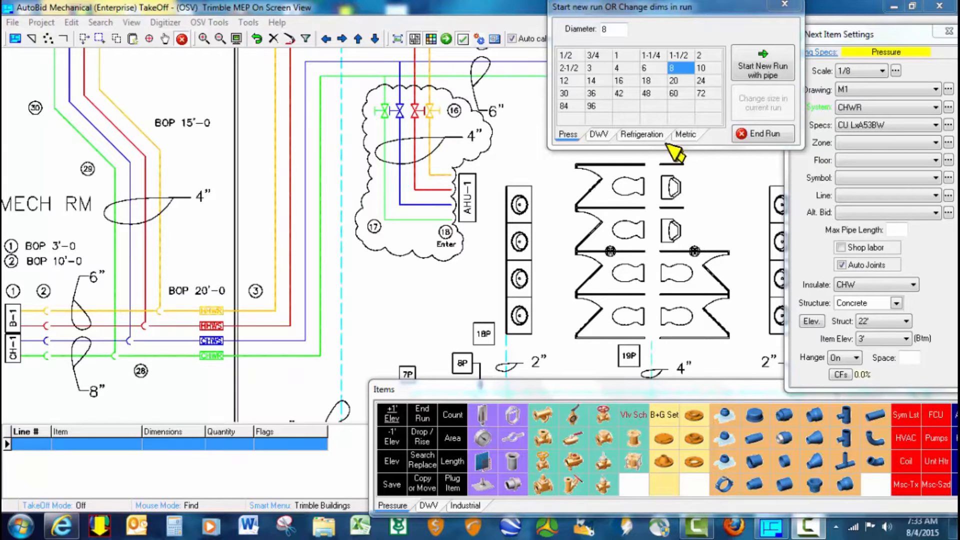
mouse_move(46, 367)
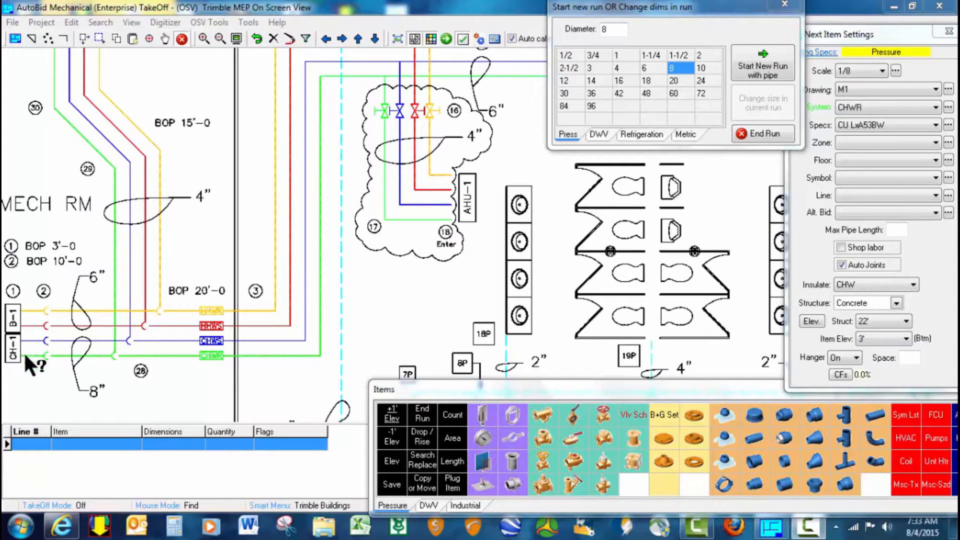
mouse_move(49, 361)
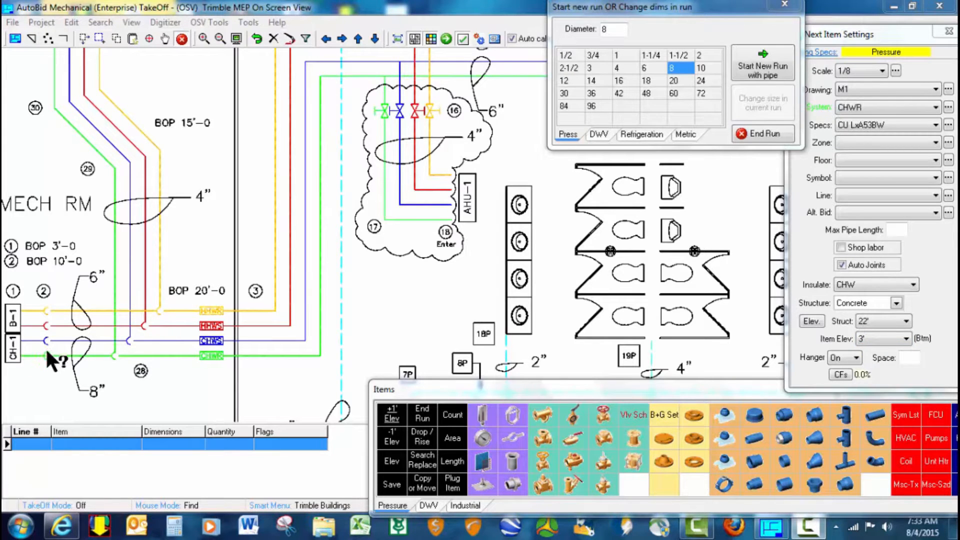
mouse_move(122, 366)
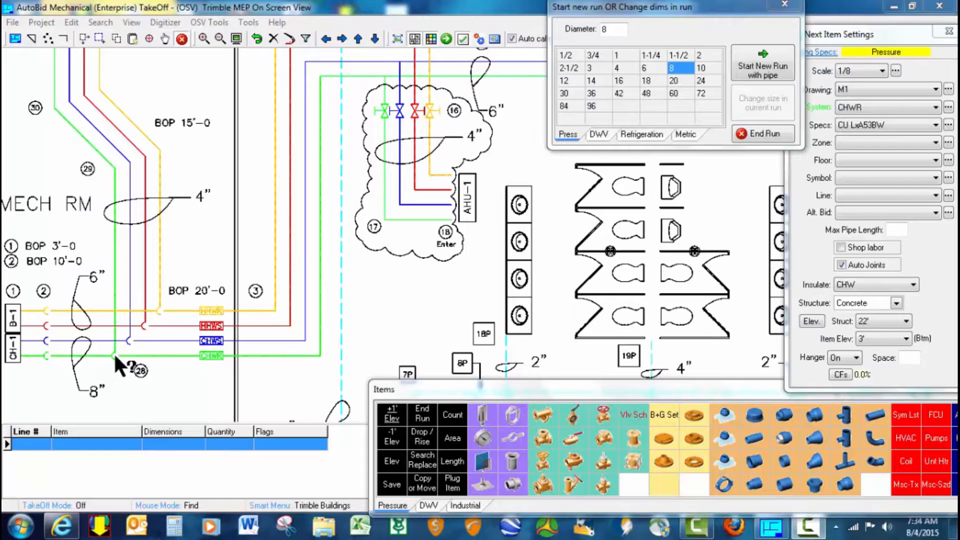
mouse_move(324, 190)
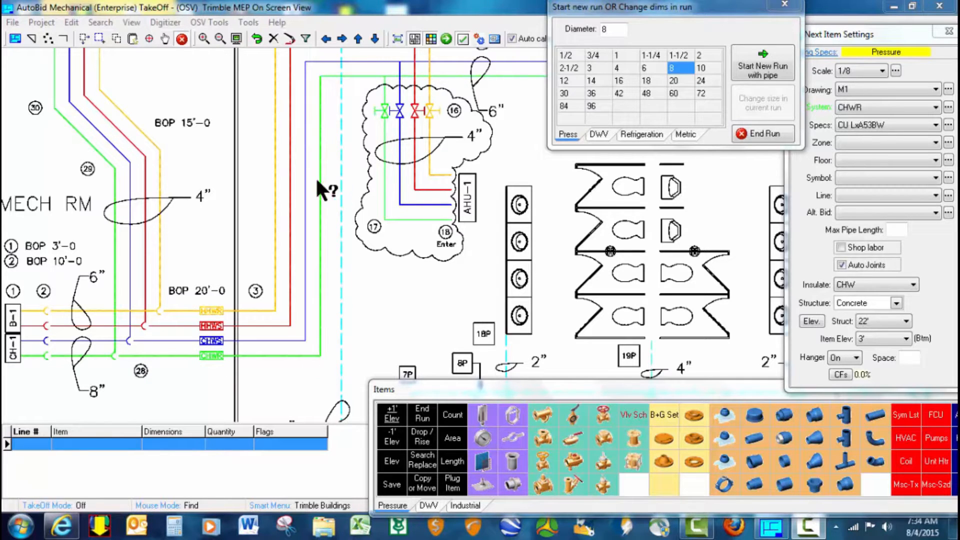
mouse_move(615, 187)
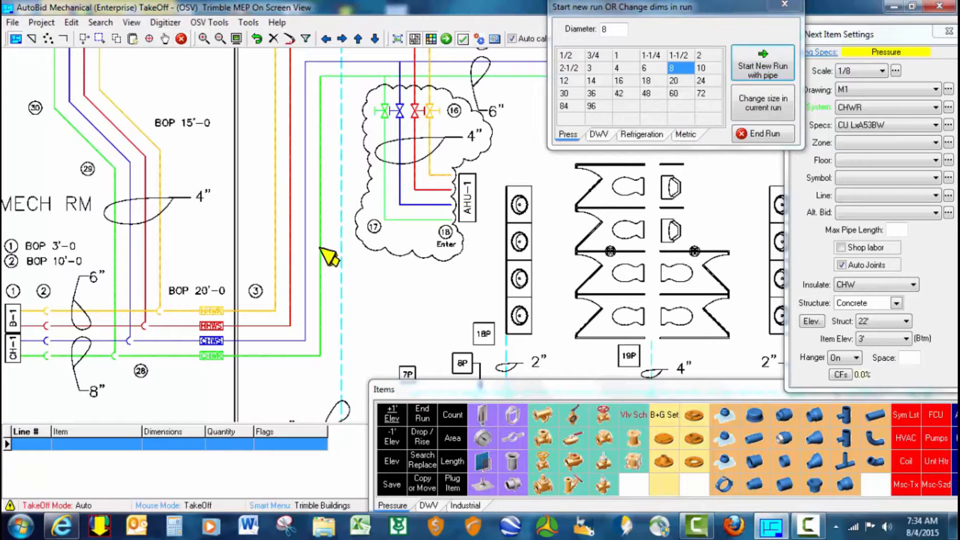
mouse_move(52, 370)
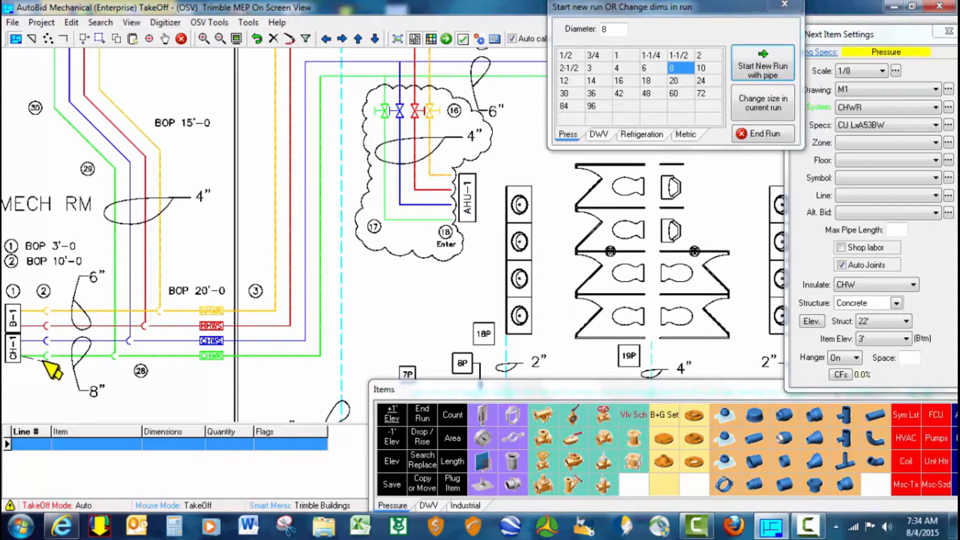
Step: Start the chilled water main at the chiller and set its Item Elev to 20'
click(51, 355)
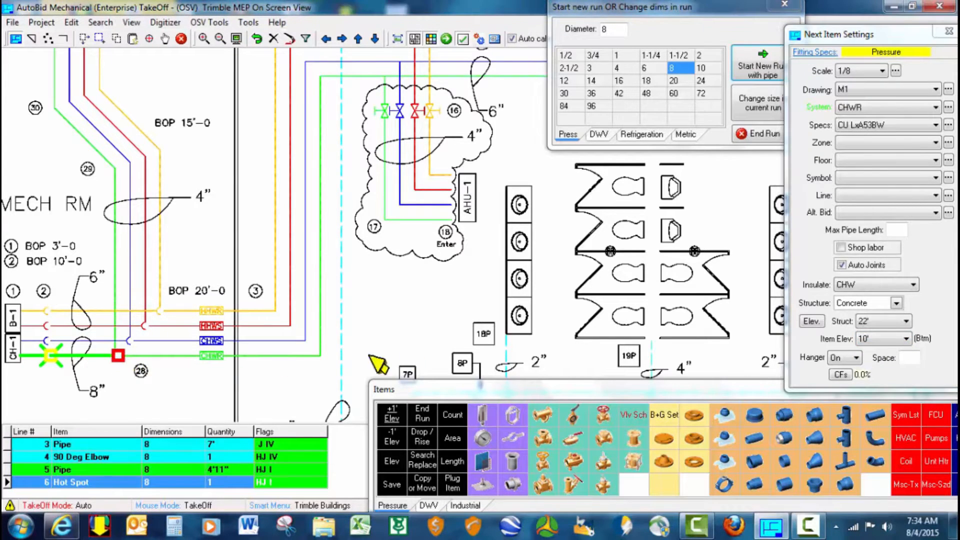
click(907, 339)
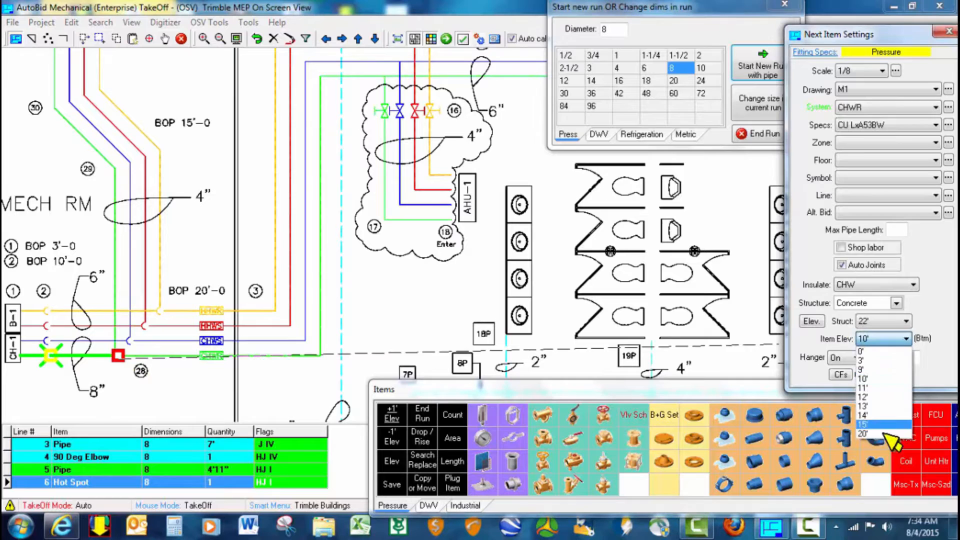
click(862, 433)
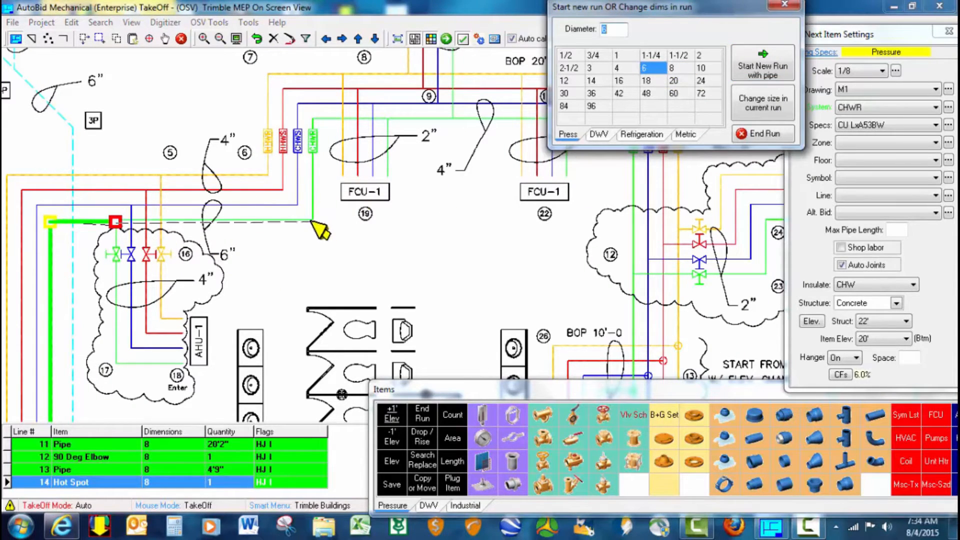
Step: Extend the main along the green line toward AHU-2, reducing through 6-, 4- and 3-inch pipe
click(312, 122)
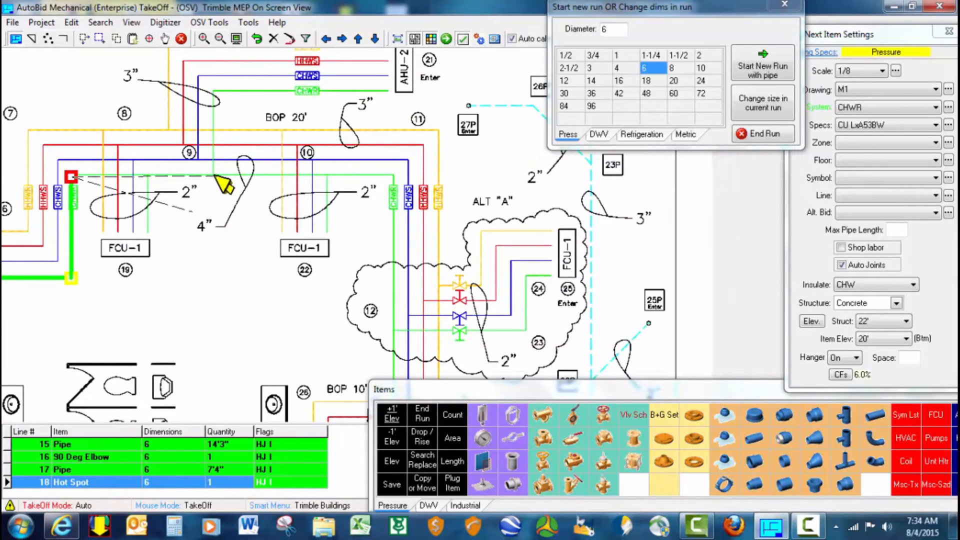
click(617, 68)
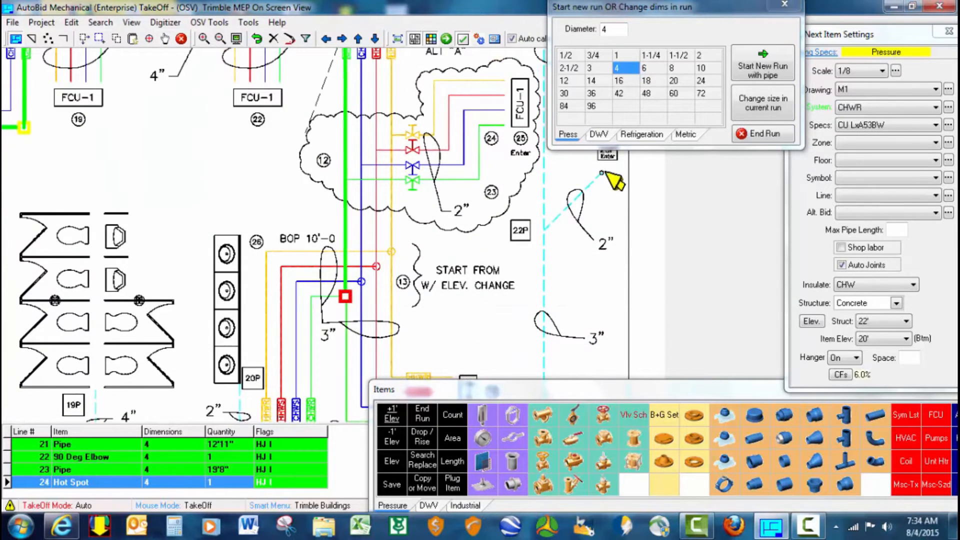
click(590, 68)
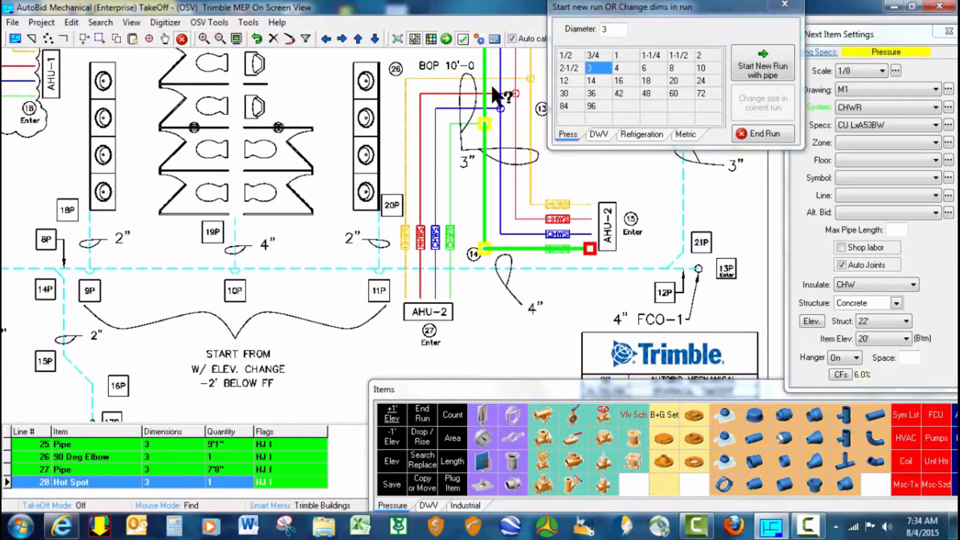
mouse_move(448, 162)
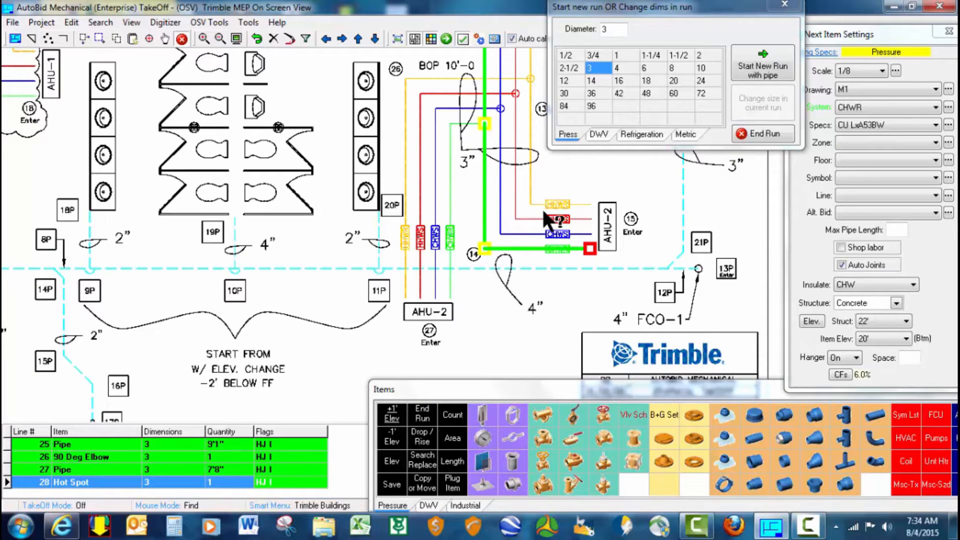
Step: Branch off the main with an elevation change, dropping the 3-inch branch to 10'
right_click(545, 220)
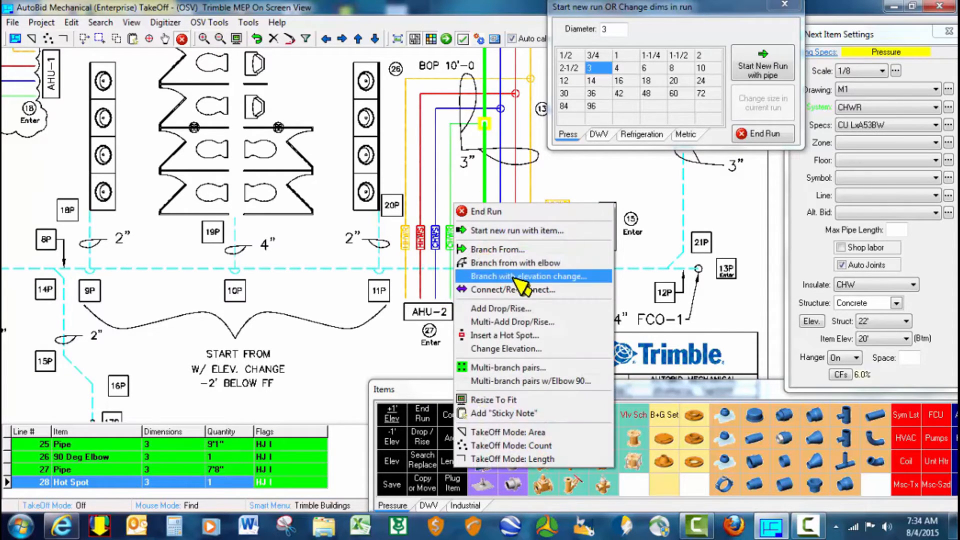
click(528, 276)
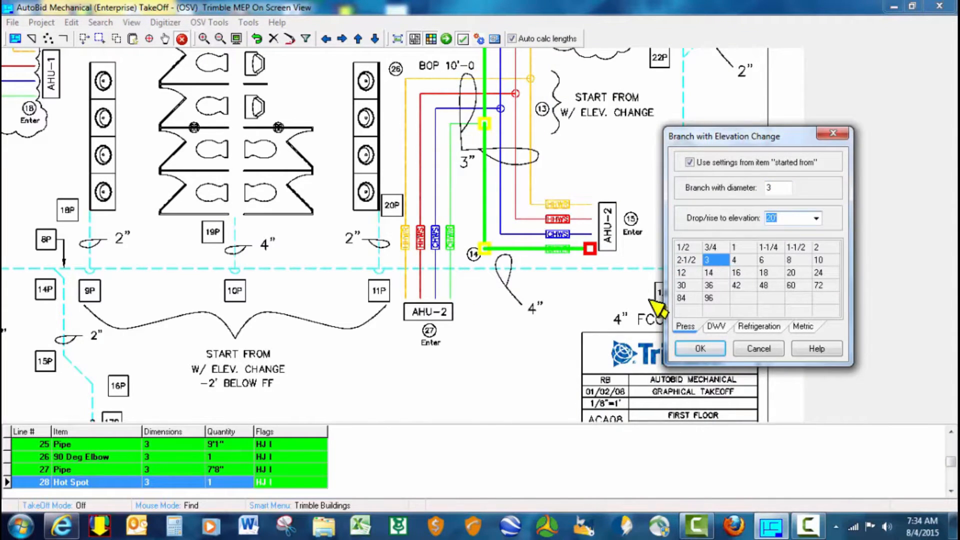
click(817, 260)
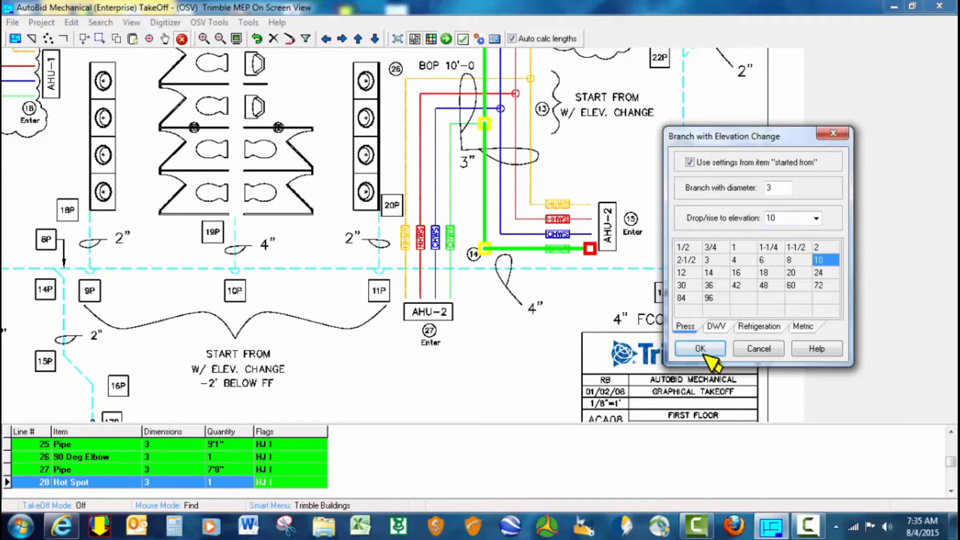
click(701, 348)
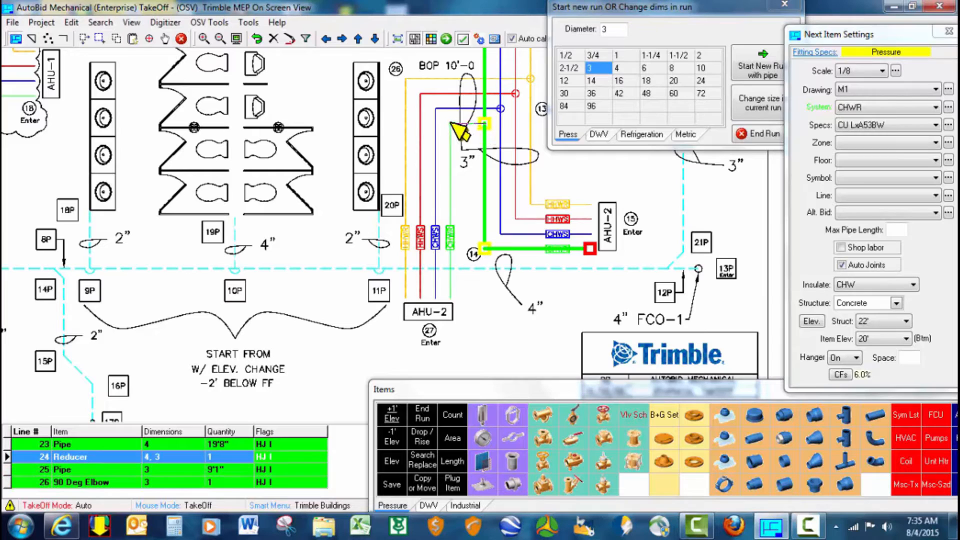
Step: Trace the branch down to AHU-2 and end the run
click(450, 297)
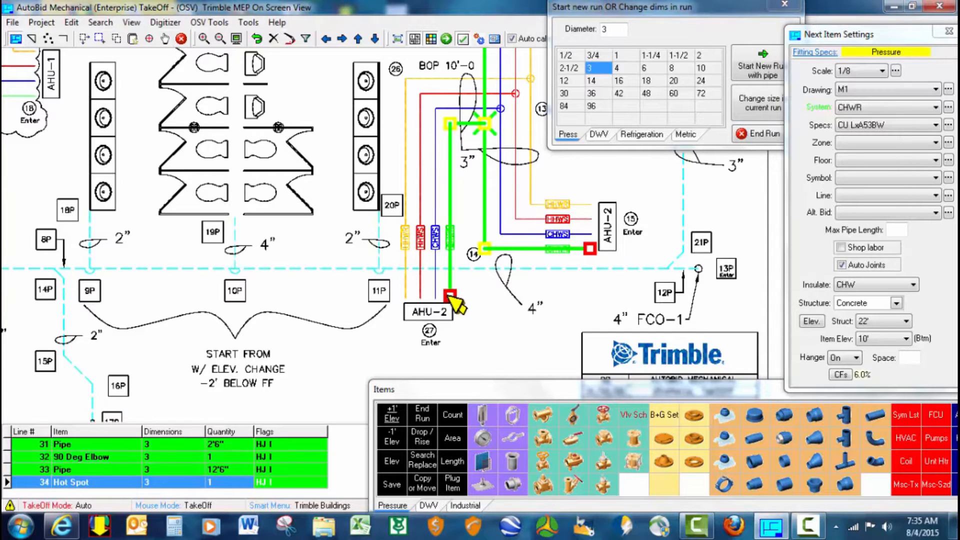
right_click(450, 300)
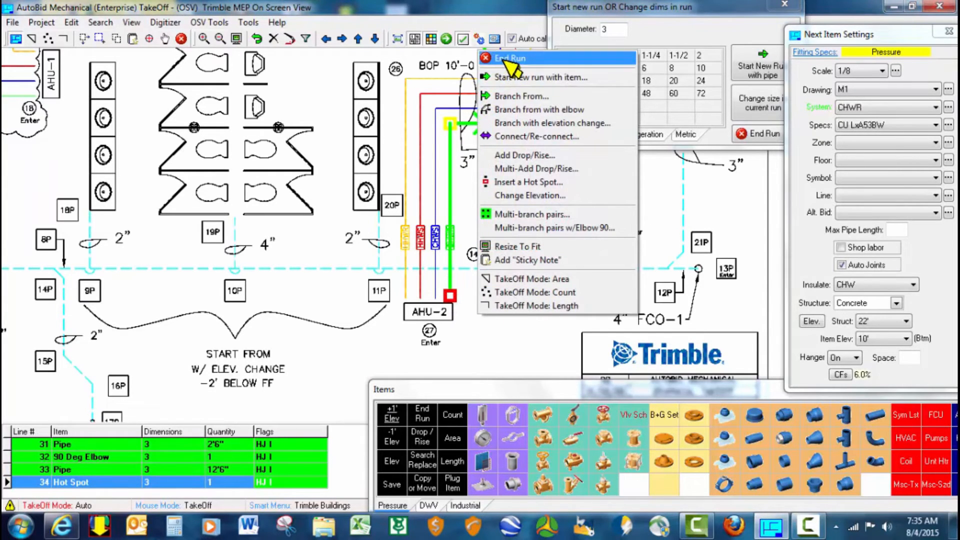
click(510, 58)
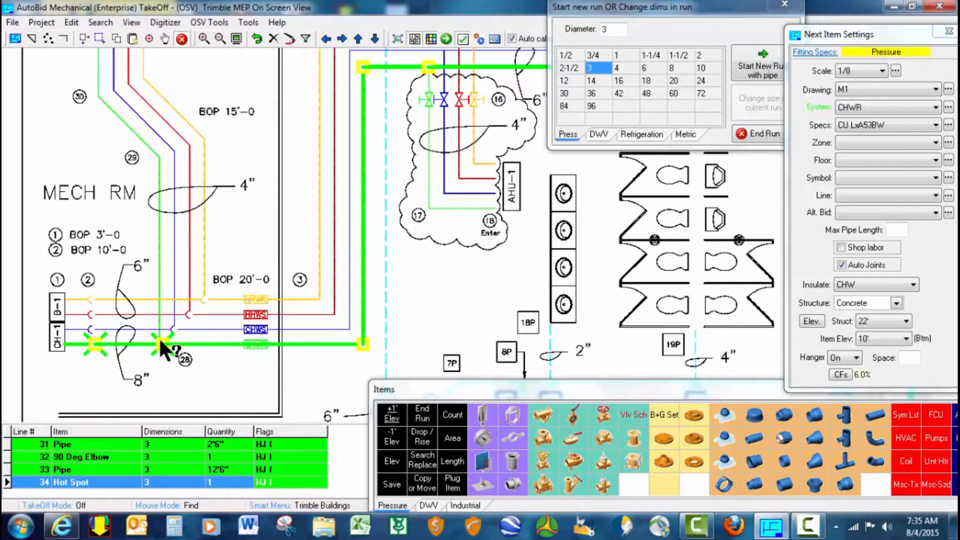
mouse_move(229, 136)
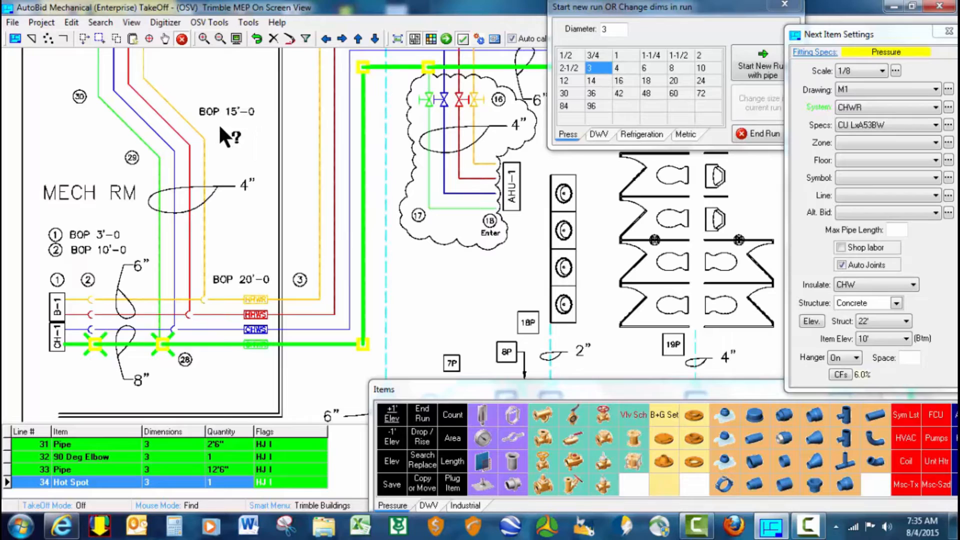
mouse_move(171, 334)
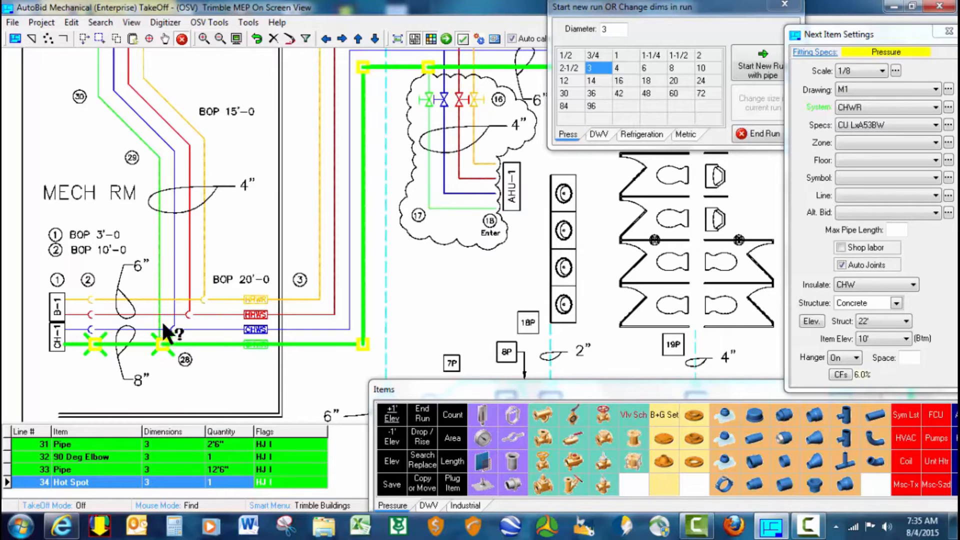
mouse_move(173, 357)
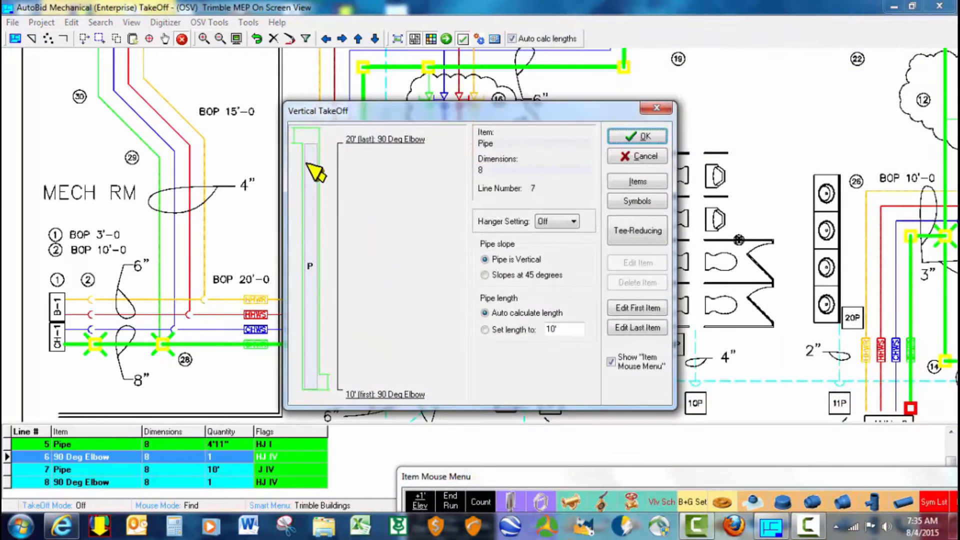
Step: Add an 8x8x4 reducing tee at 15' on the riser with a 4-inch branch
click(637, 230)
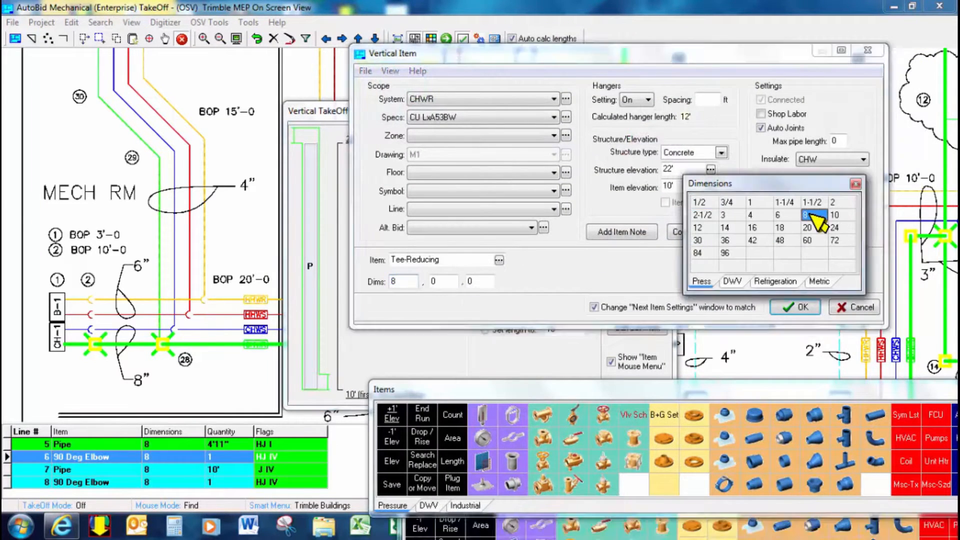
click(749, 215)
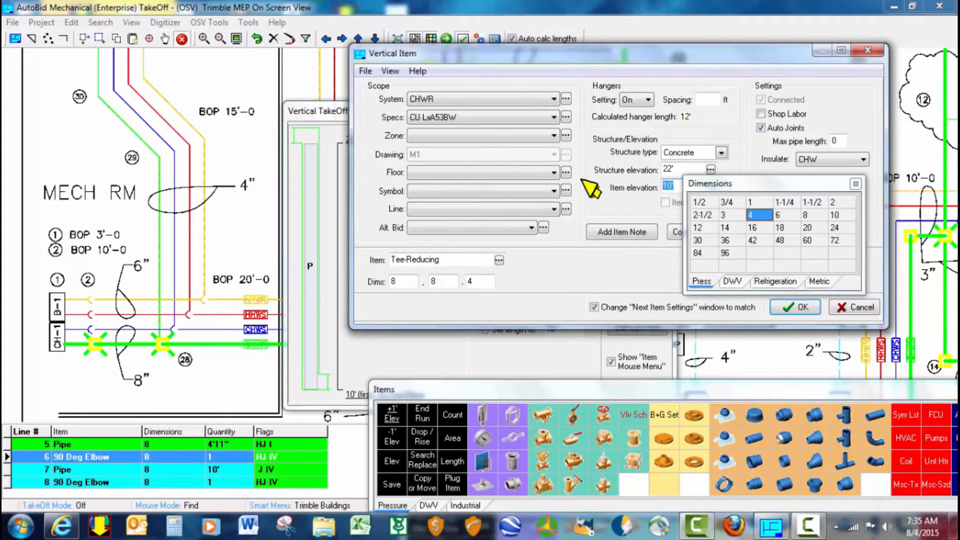
click(795, 307)
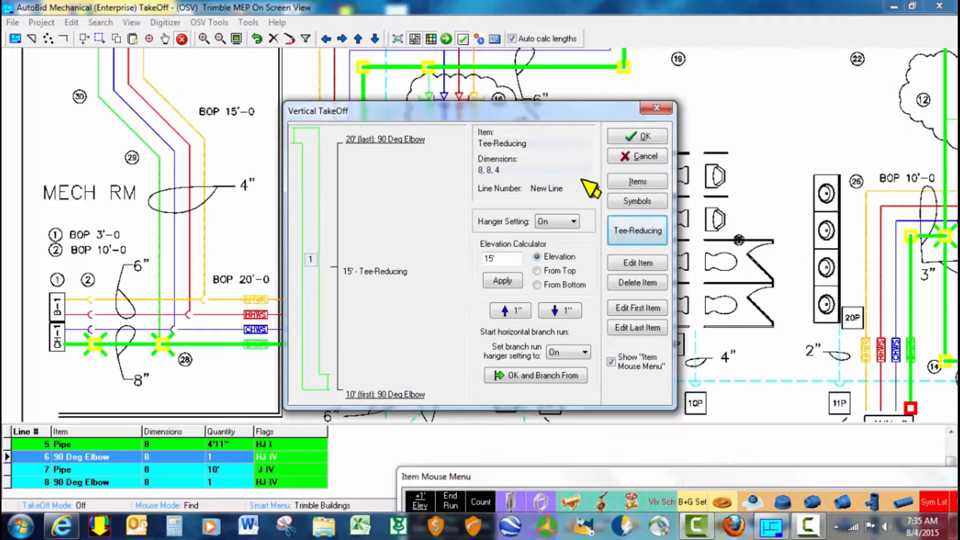
mouse_move(465, 361)
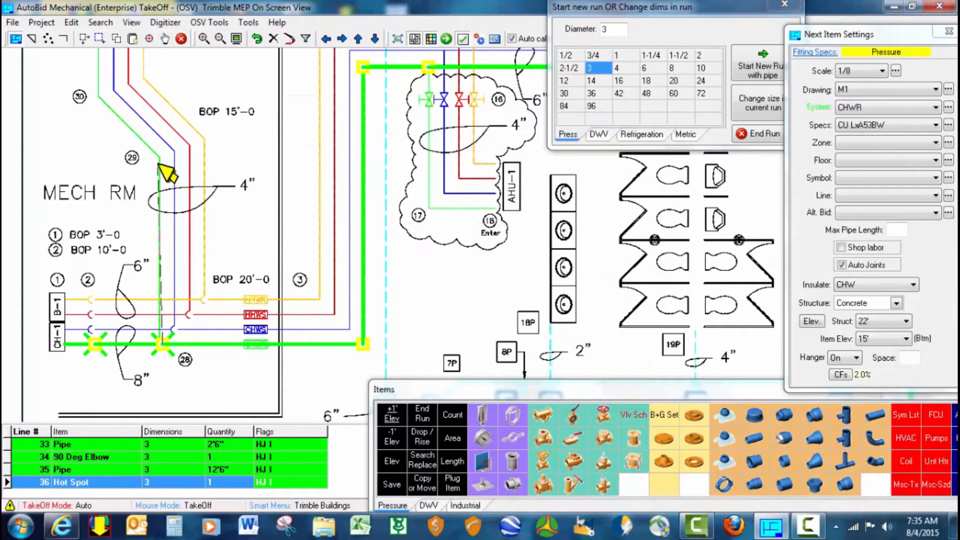
Step: Trace the 4-inch chilled water main to AHU-1 and end the run
click(97, 98)
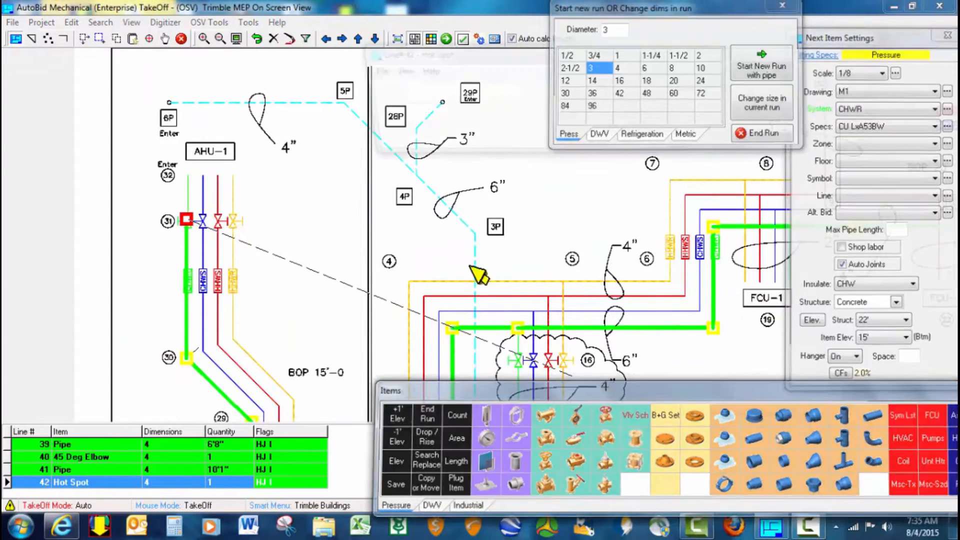
right_click(187, 175)
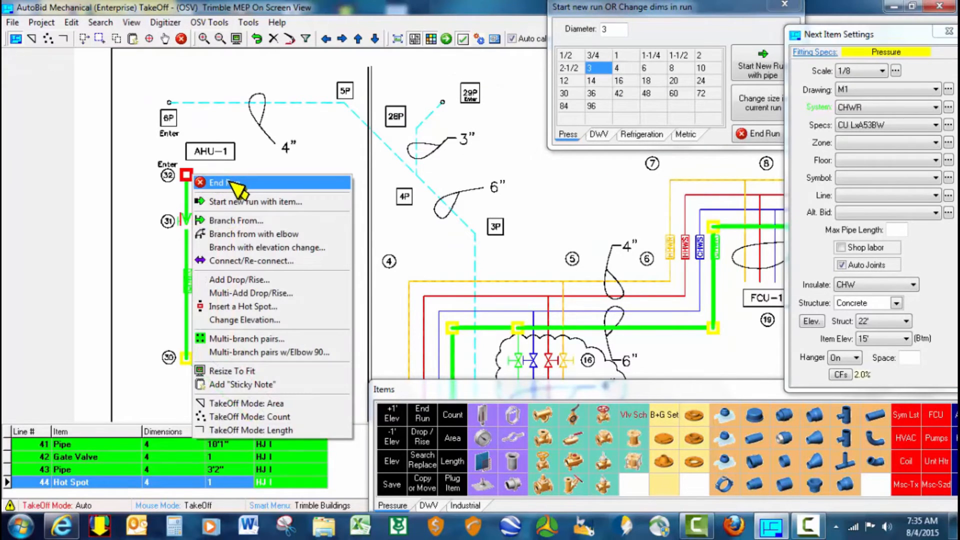
click(216, 182)
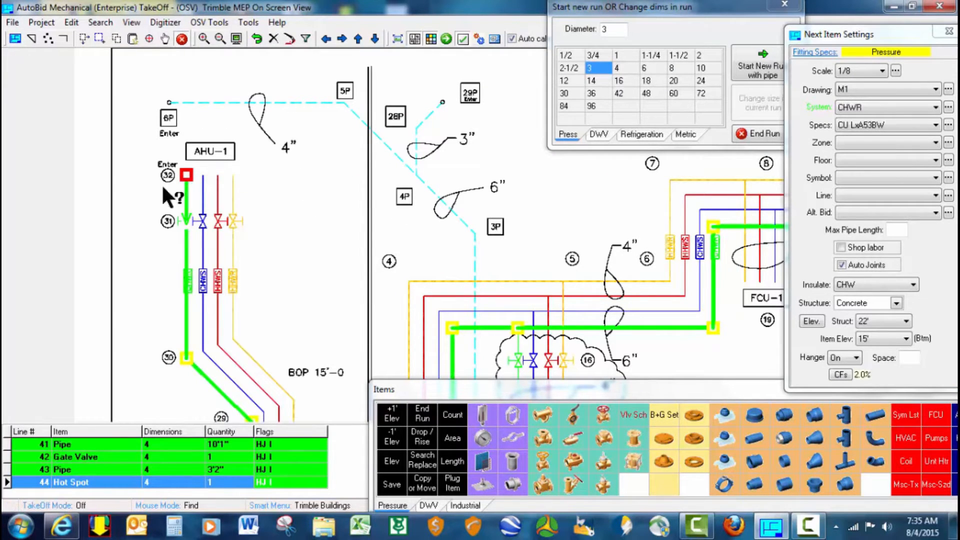
mouse_move(430, 268)
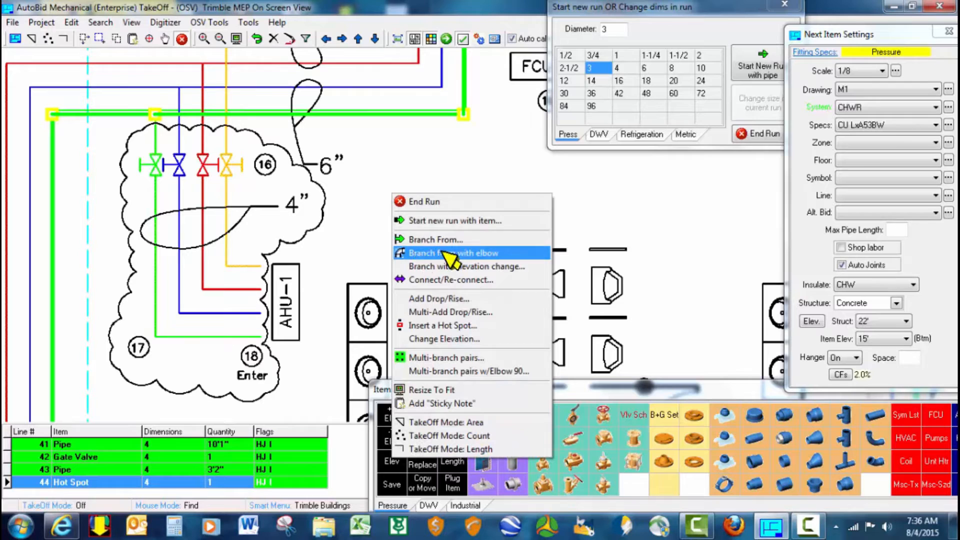
Step: Branch from the main with a 90° elbow and trace the 4-inch line with gate valve to AHU-1
click(453, 252)
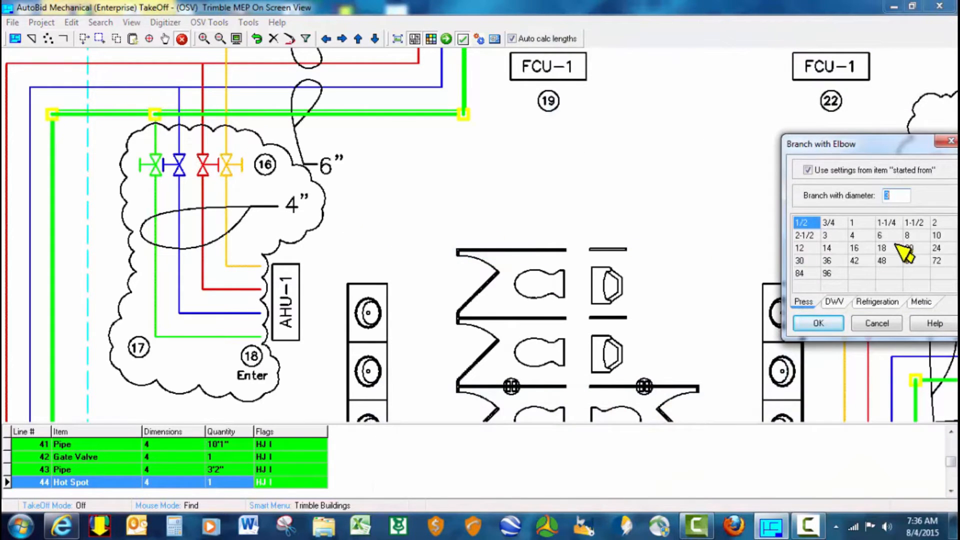
click(818, 323)
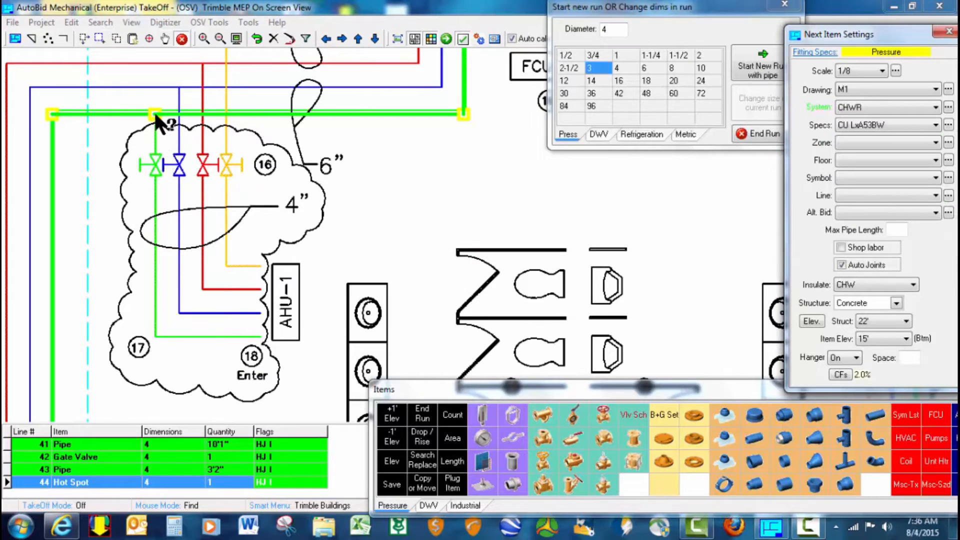
click(165, 174)
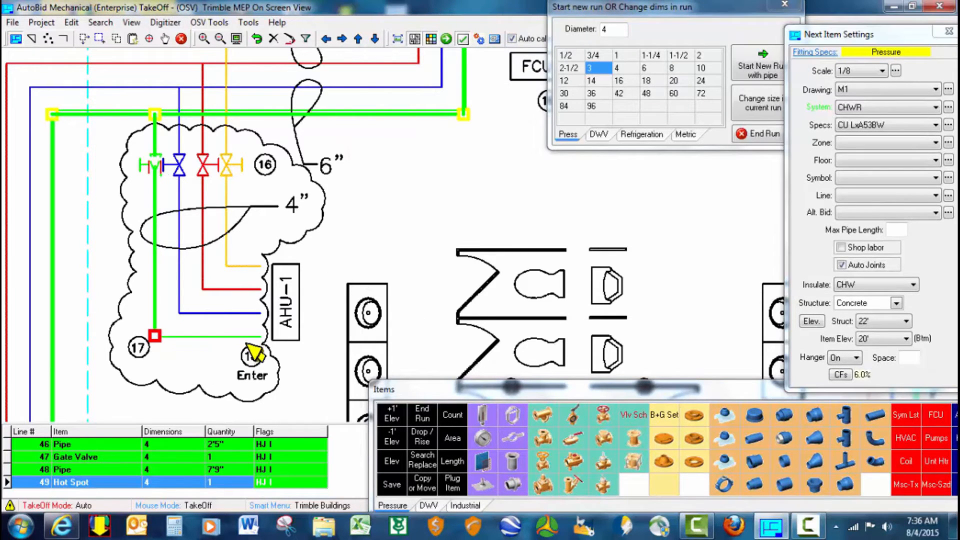
right_click(251, 355)
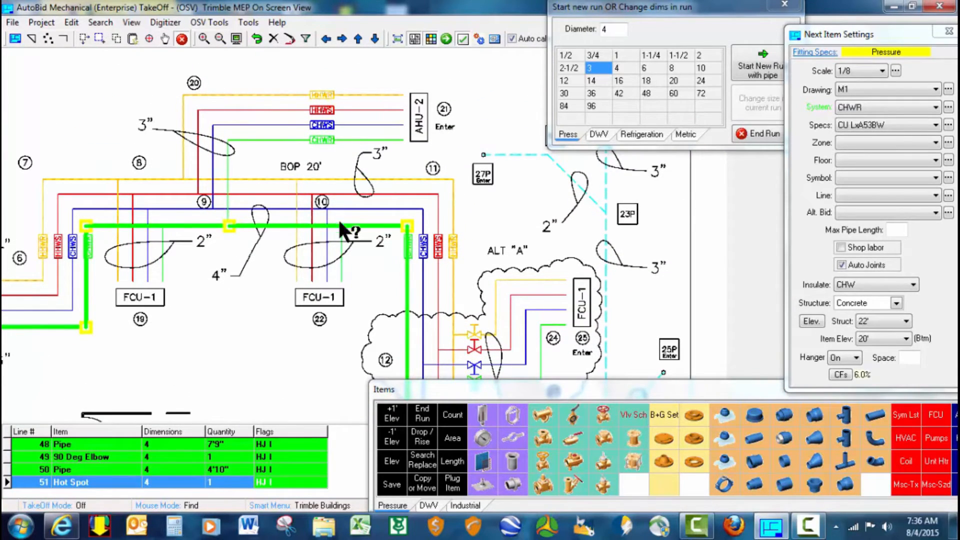
mouse_move(230, 138)
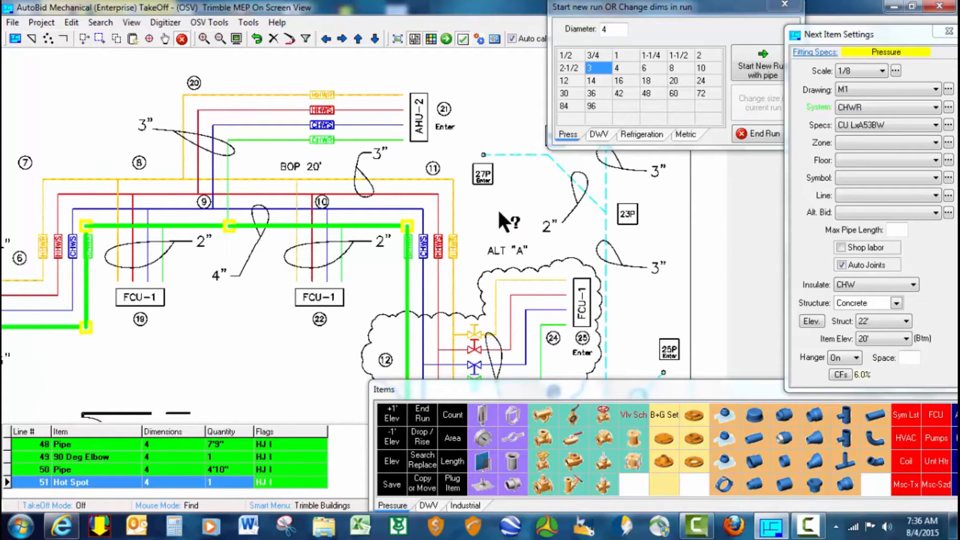
Step: Add multi-branch pairs with 90° elbows from the main at the FCU-1 branch points
right_click(508, 220)
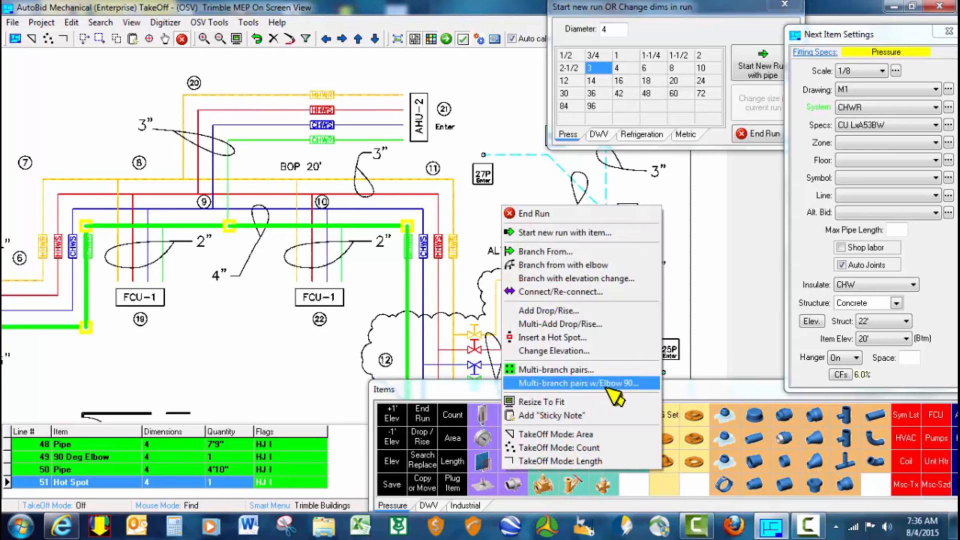
click(575, 383)
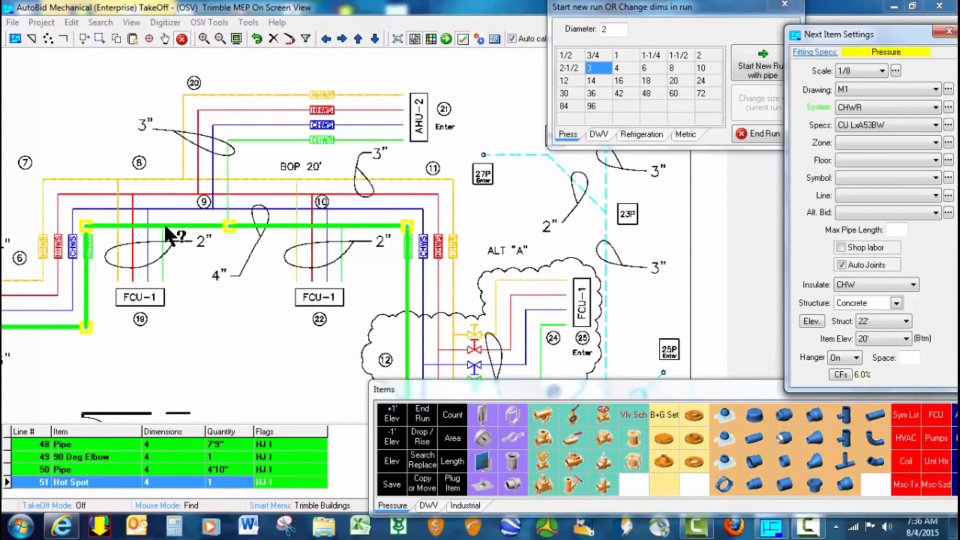
click(161, 277)
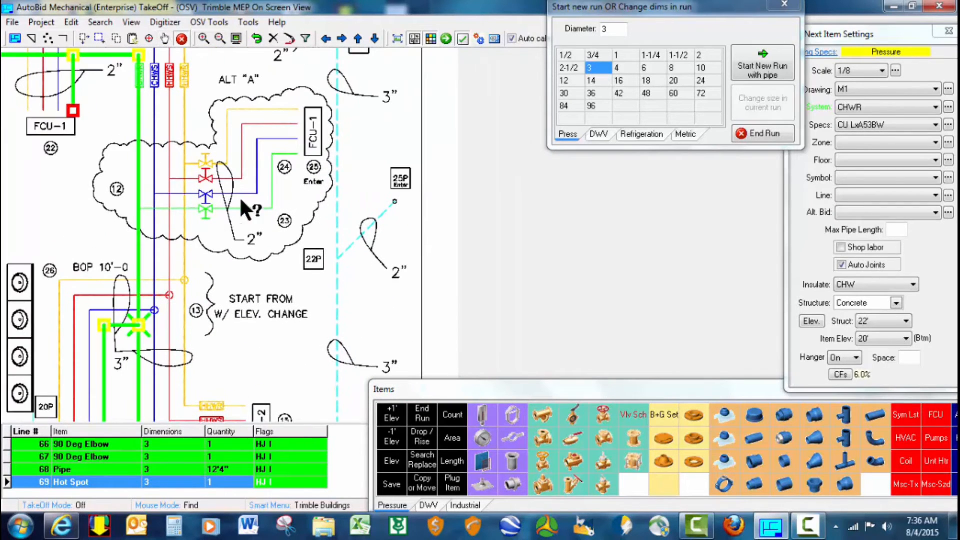
Step: Branch from the vertical main with an elbow and run a 2-inch line with ball valve to FCU-1
right_click(248, 211)
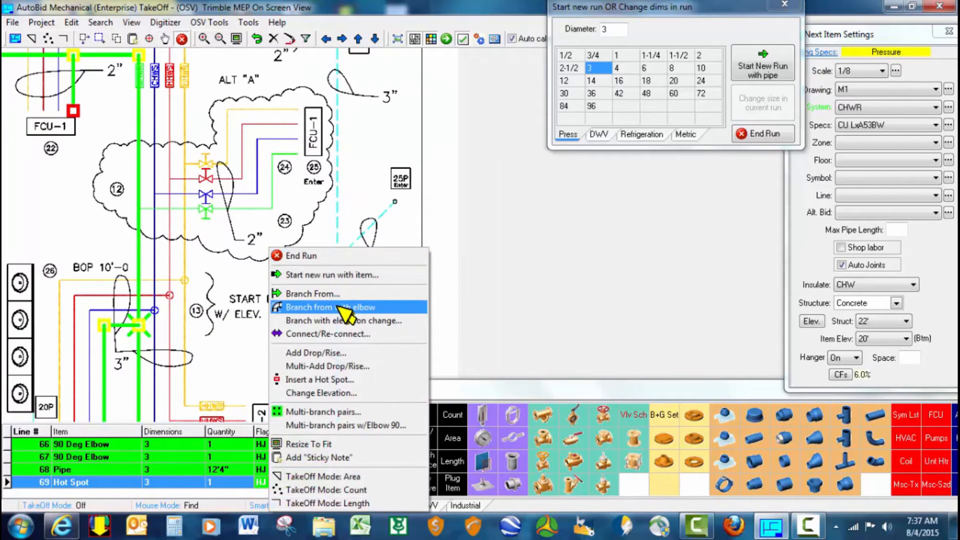
click(331, 307)
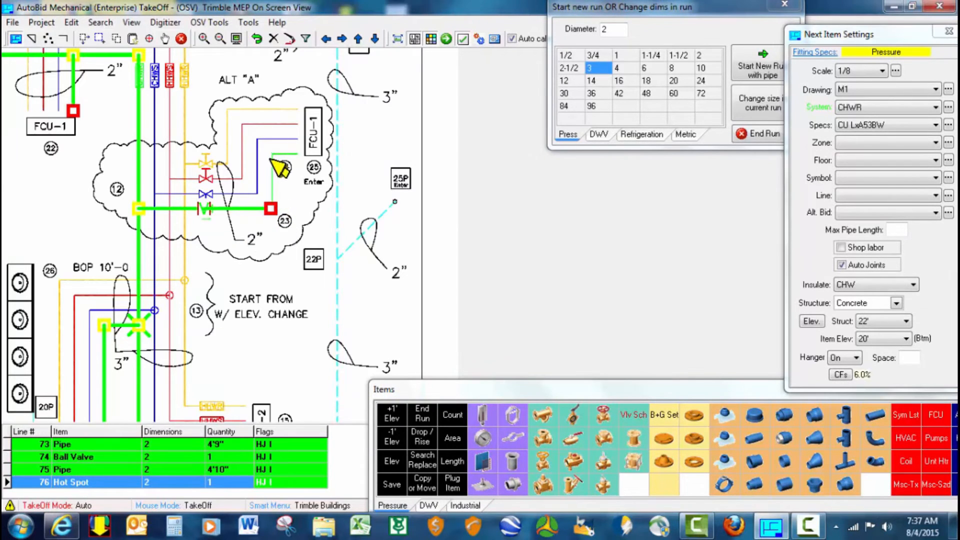
right_click(291, 155)
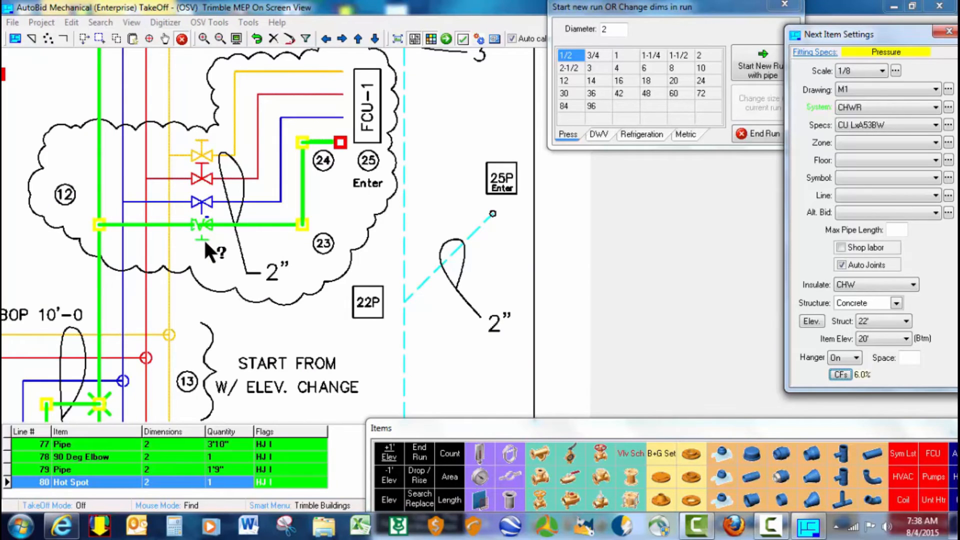
mouse_move(294, 86)
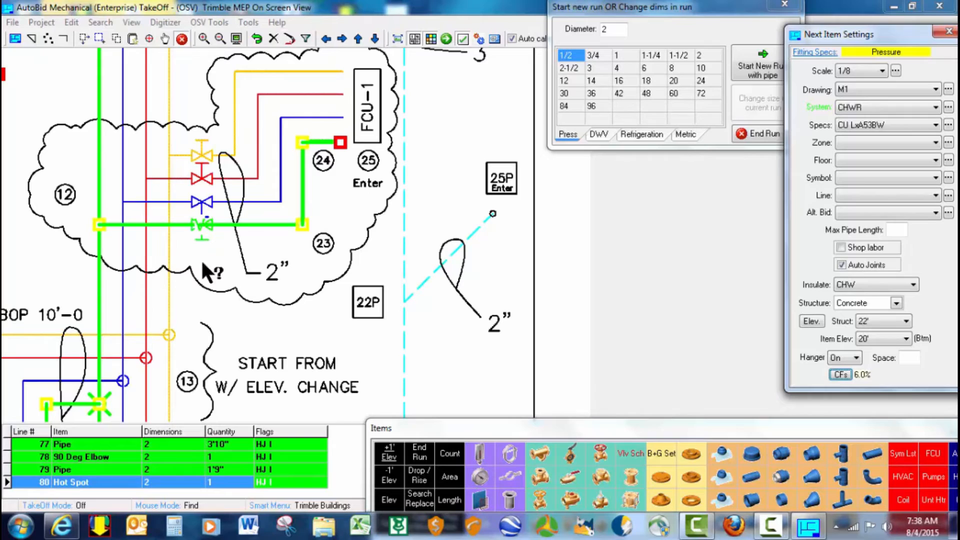
mouse_move(211, 254)
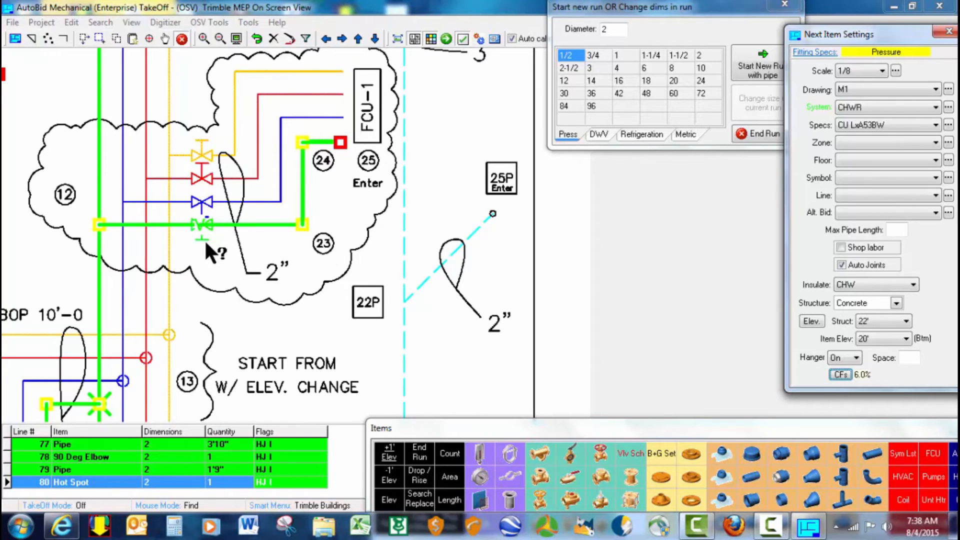
mouse_move(144, 272)
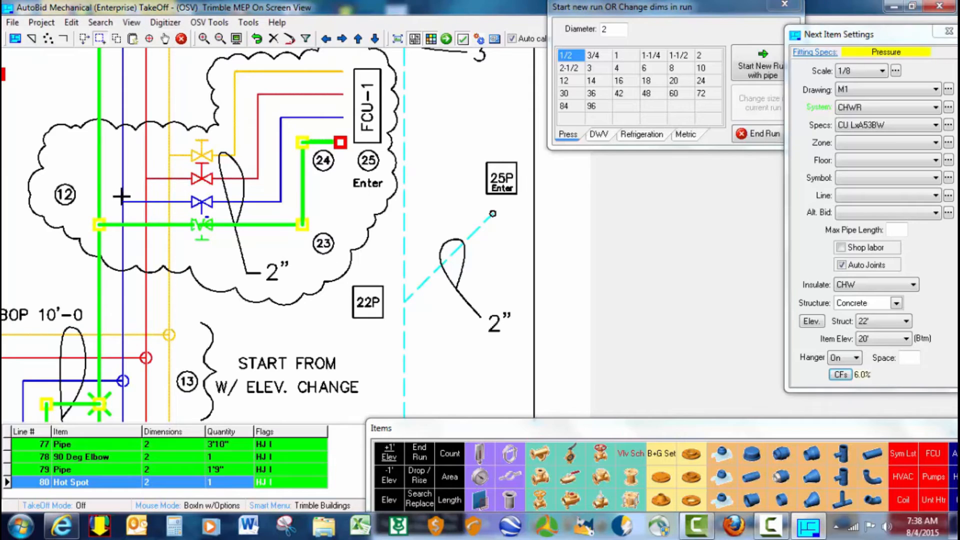
mouse_move(166, 257)
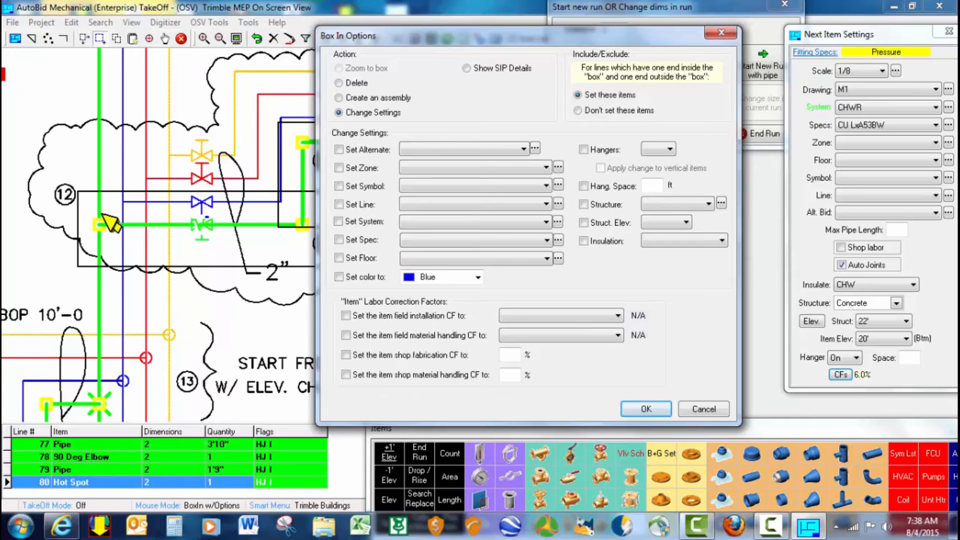
mouse_move(112, 271)
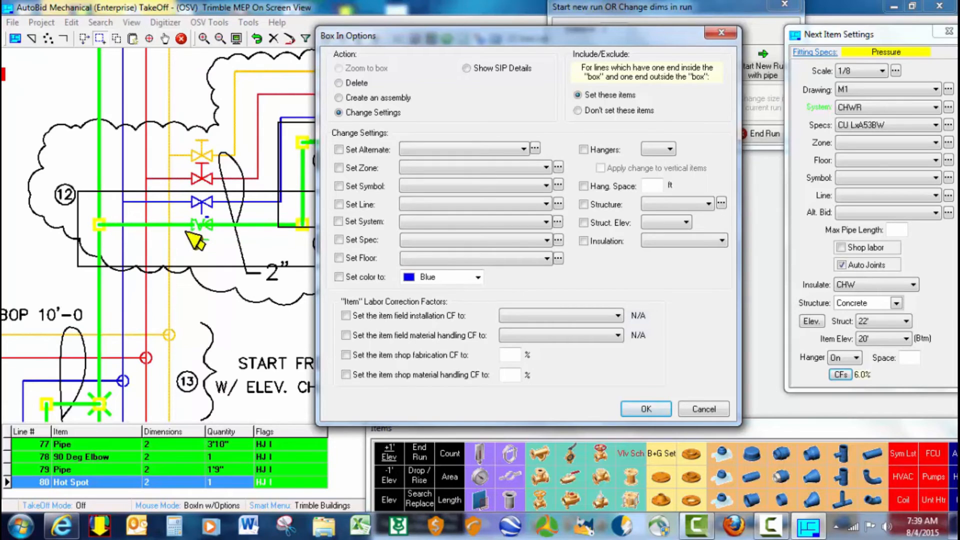
mouse_move(495, 91)
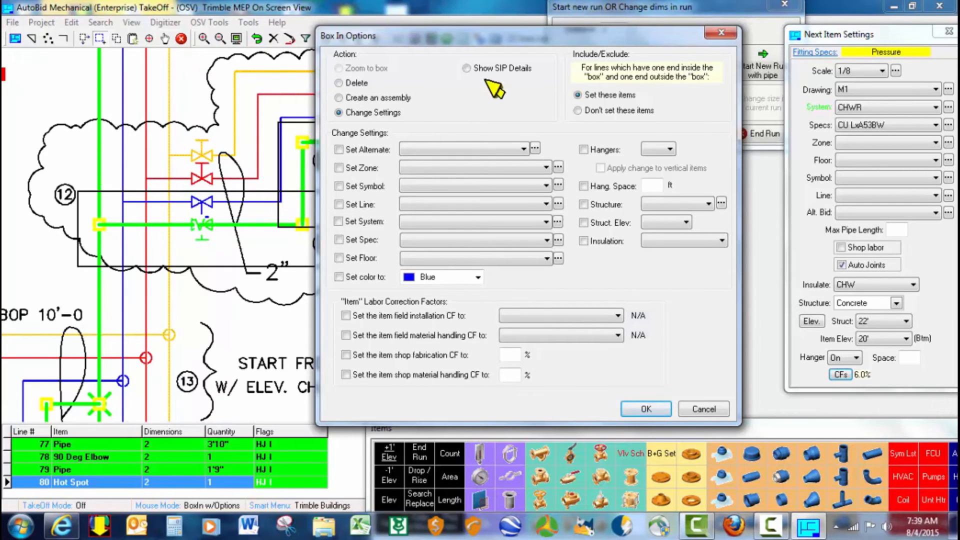
Step: Choose Show SIP Details to list materials, quantities, dollars and labor hours for the boxed-in items
click(466, 69)
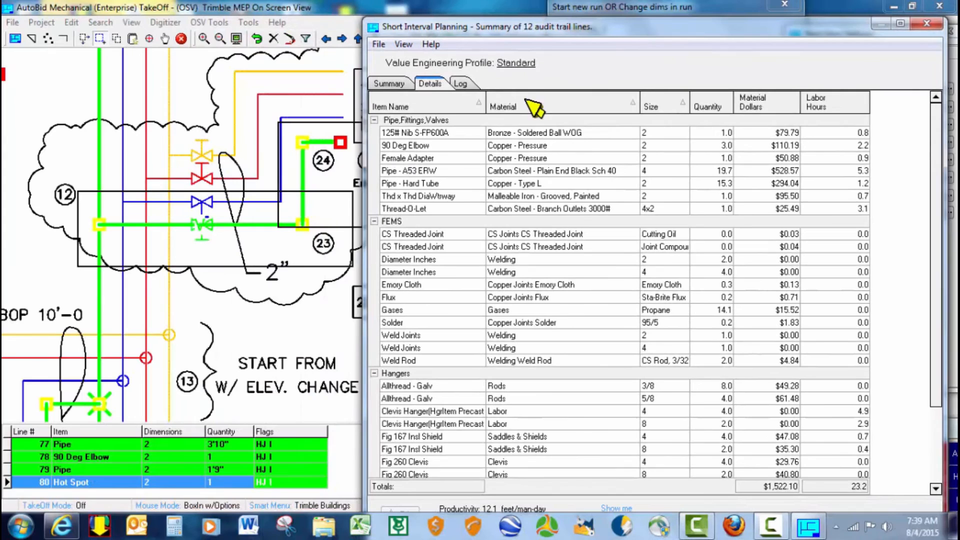
mouse_move(432, 168)
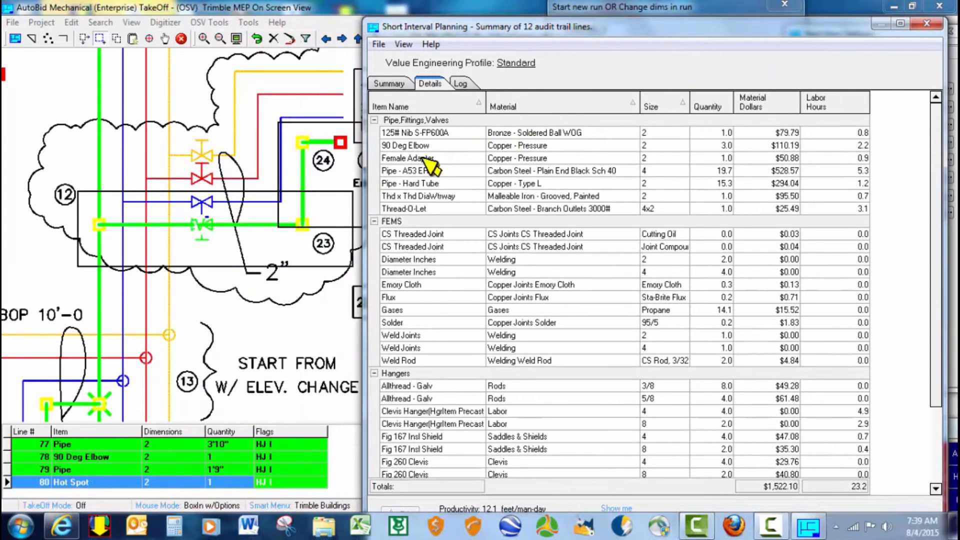
mouse_move(334, 218)
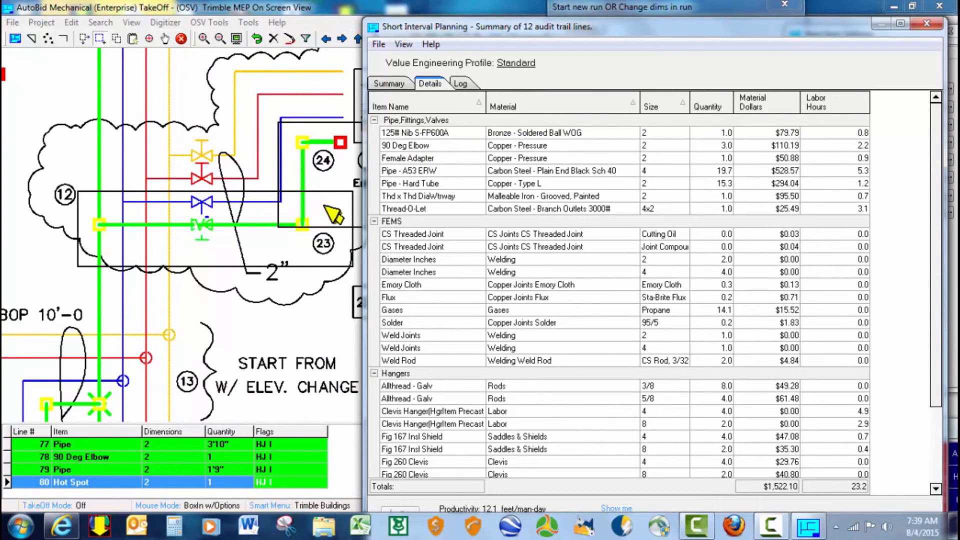
mouse_move(441, 188)
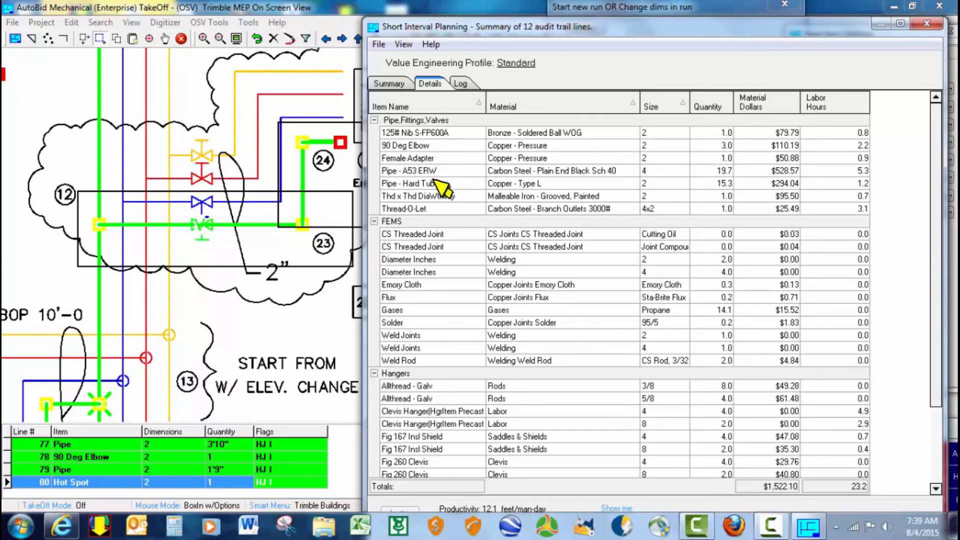
mouse_move(411, 202)
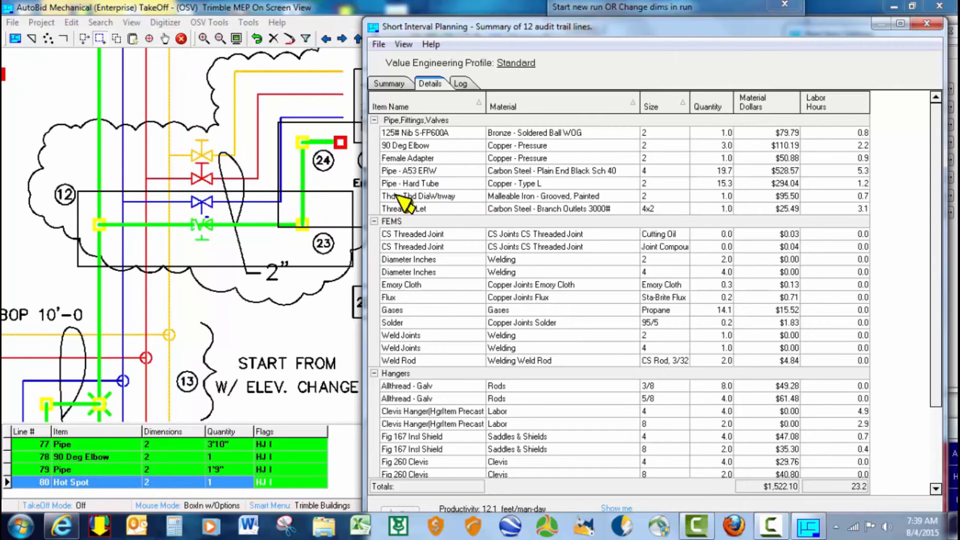
mouse_move(441, 210)
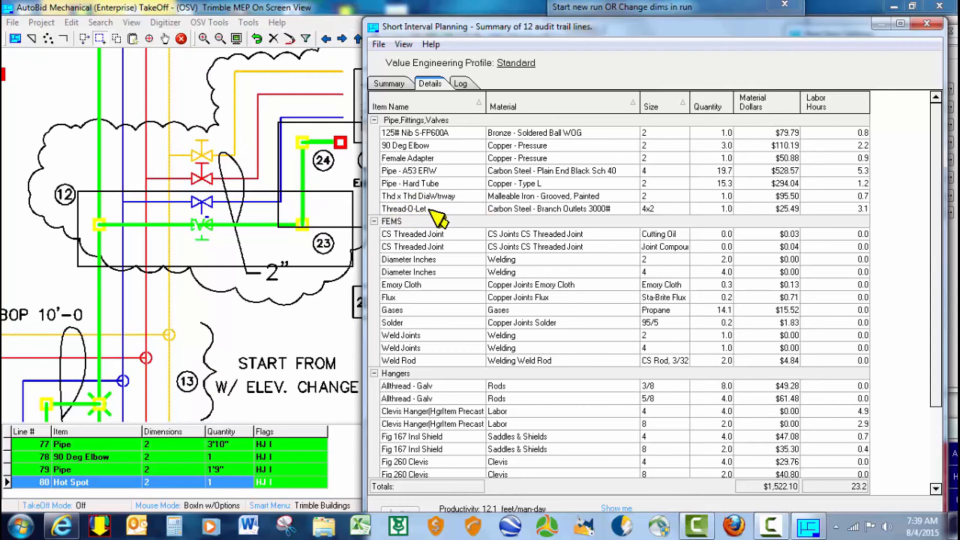
mouse_move(404, 165)
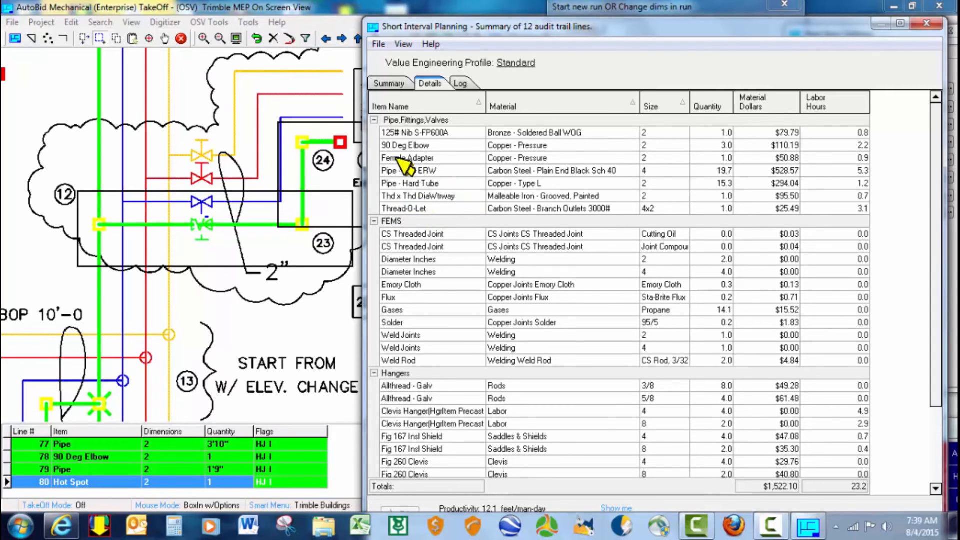
mouse_move(429, 150)
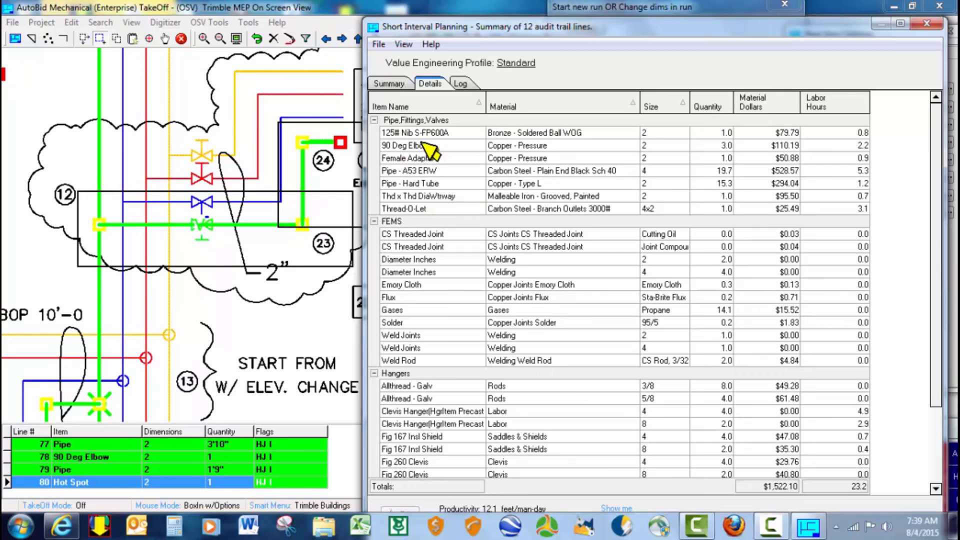
mouse_move(467, 206)
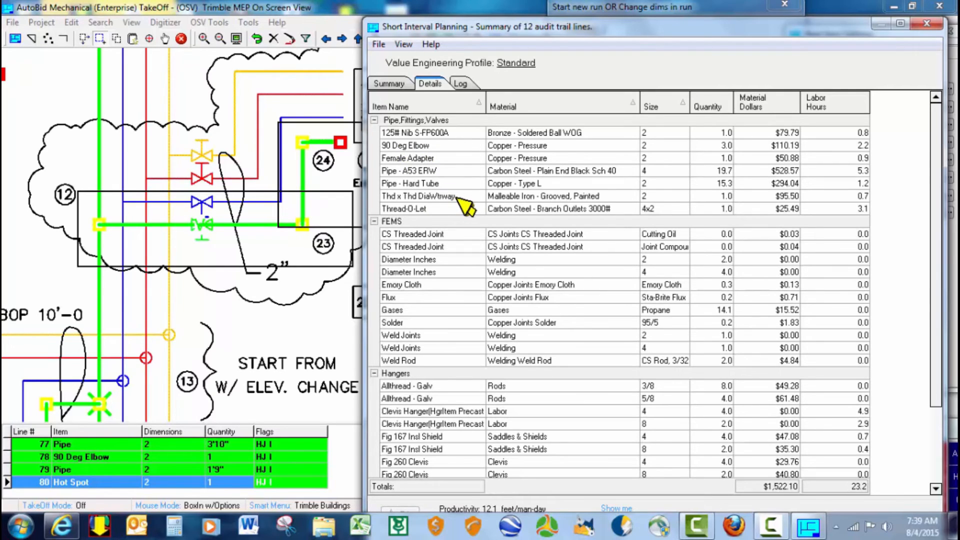